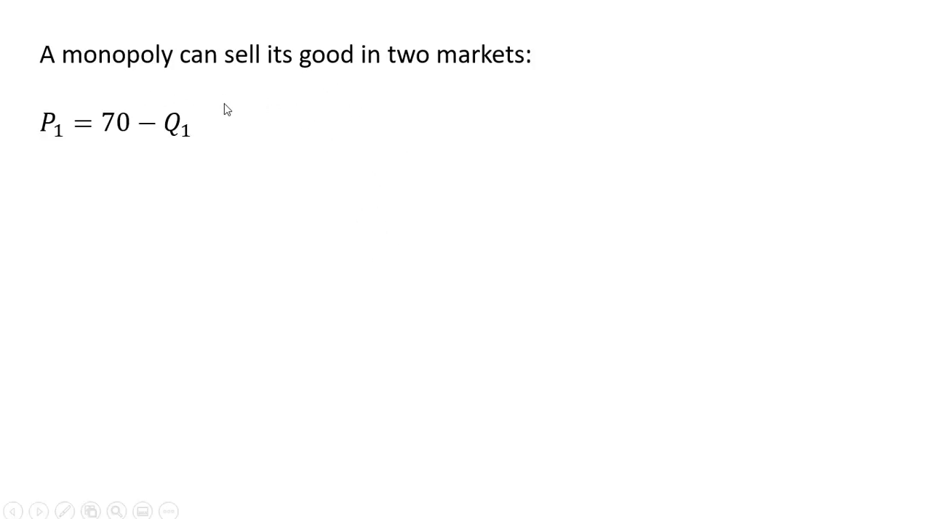
{"action": "mouse_move", "coordinate": [160, 148]}
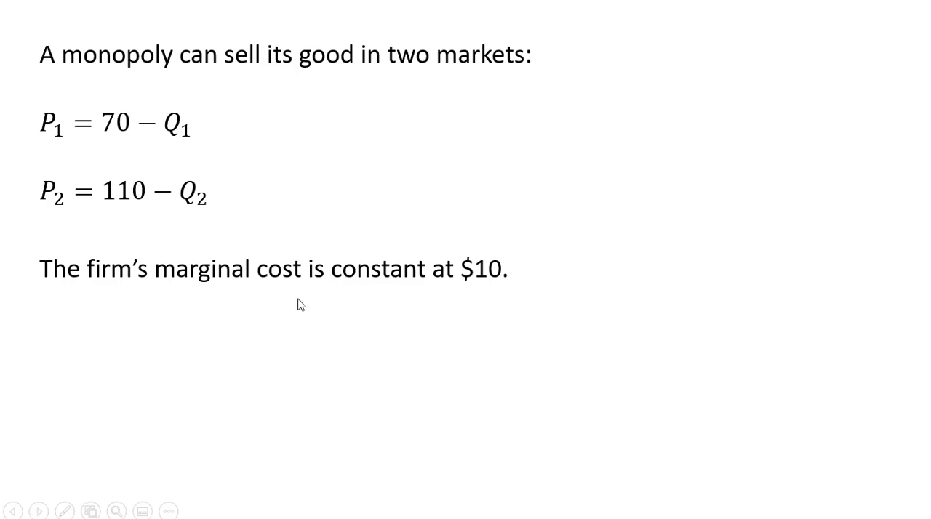
{"action": "mouse_move", "coordinate": [469, 291]}
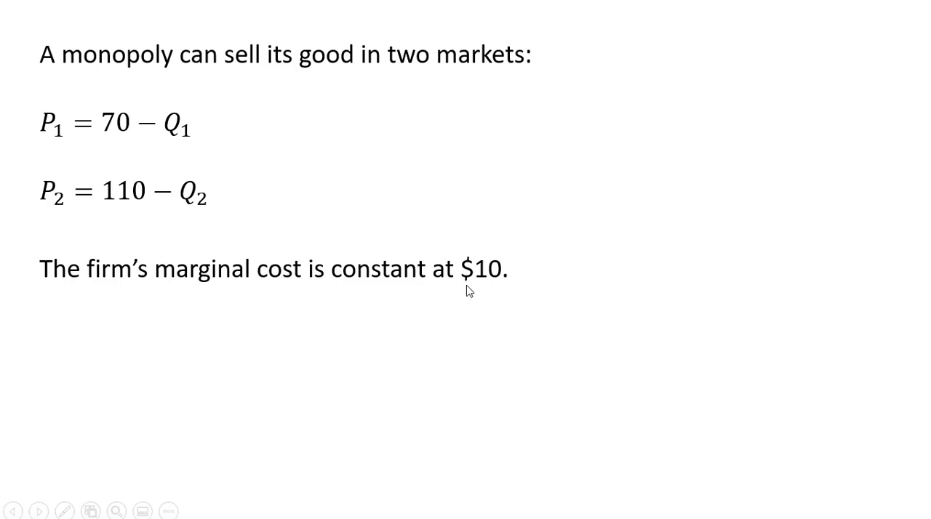
{"action": "mouse_move", "coordinate": [466, 293]}
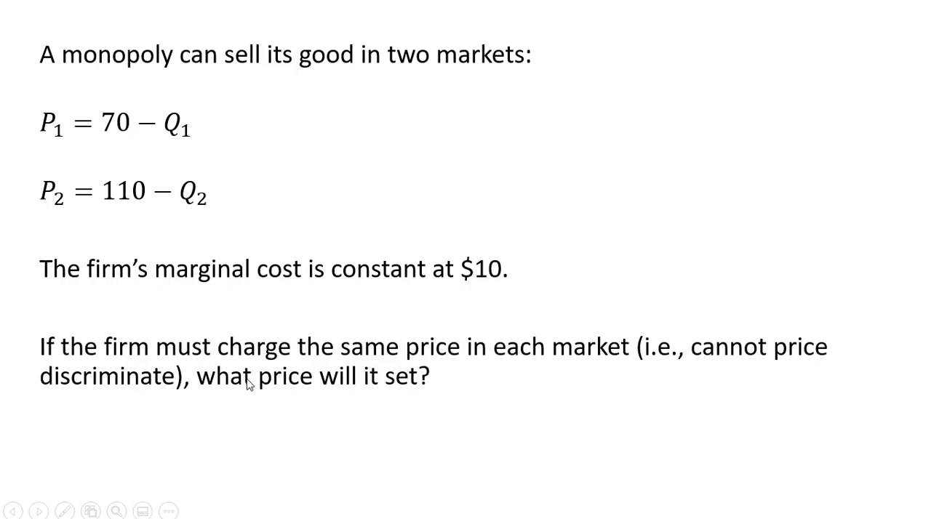
{"action": "mouse_move", "coordinate": [778, 339]}
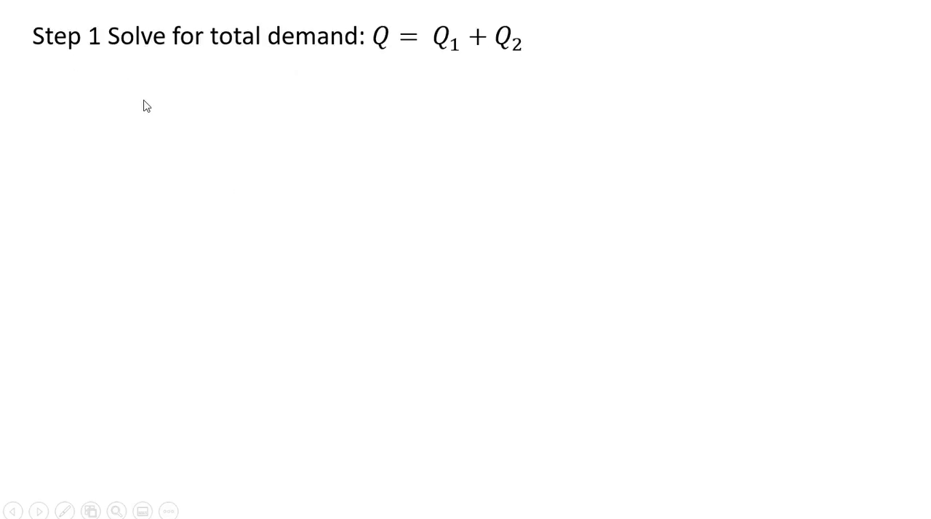
{"action": "mouse_move", "coordinate": [379, 62]}
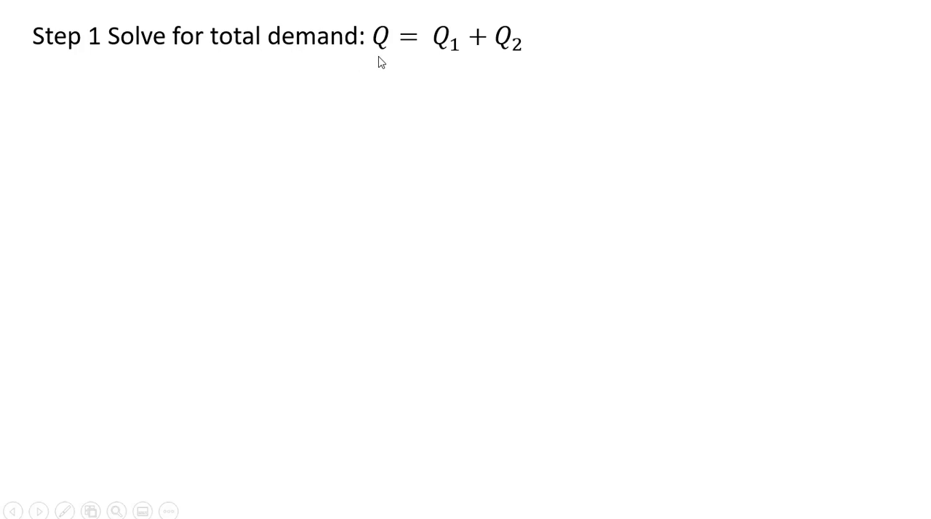
{"action": "mouse_move", "coordinate": [449, 55]}
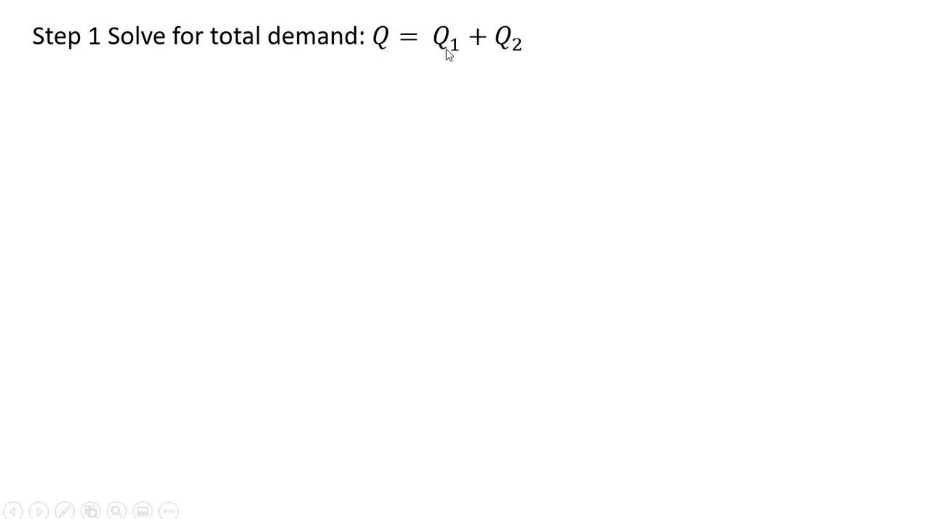
{"action": "mouse_move", "coordinate": [502, 58]}
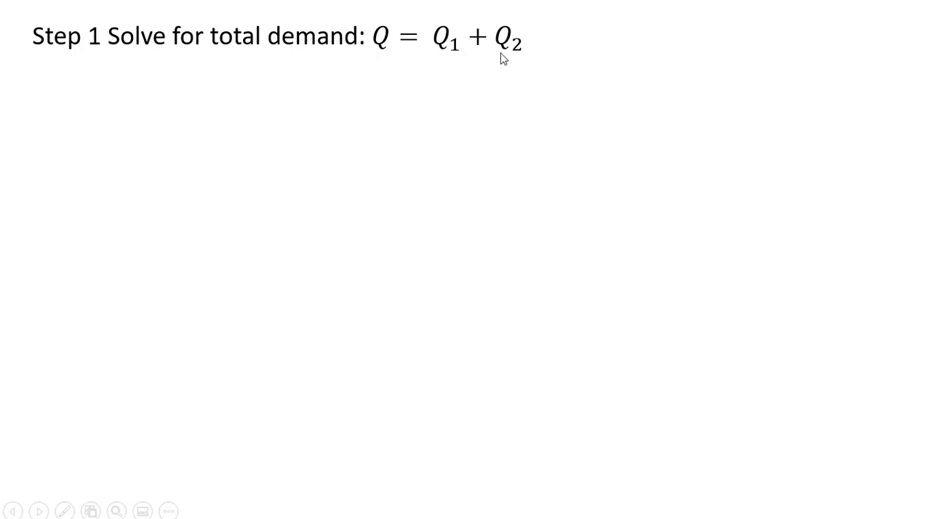
{"action": "mouse_move", "coordinate": [203, 83]}
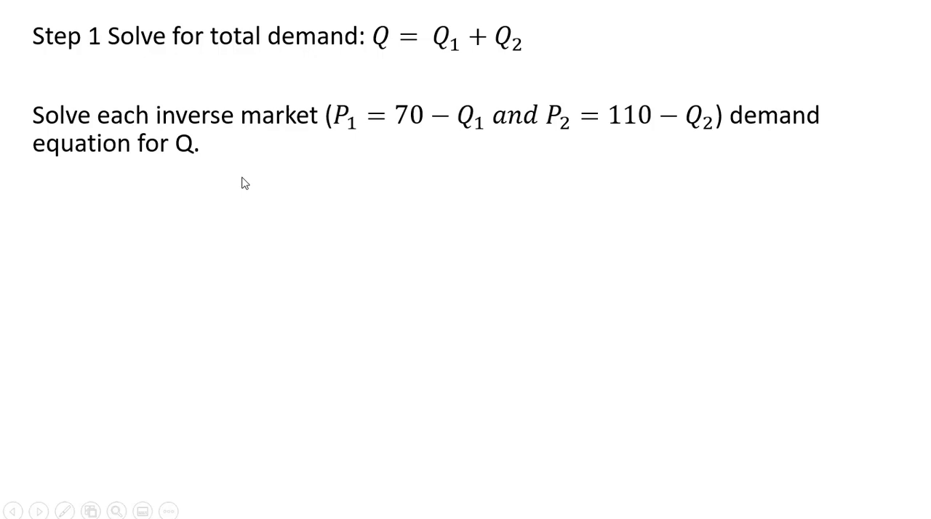
{"action": "mouse_move", "coordinate": [377, 136]}
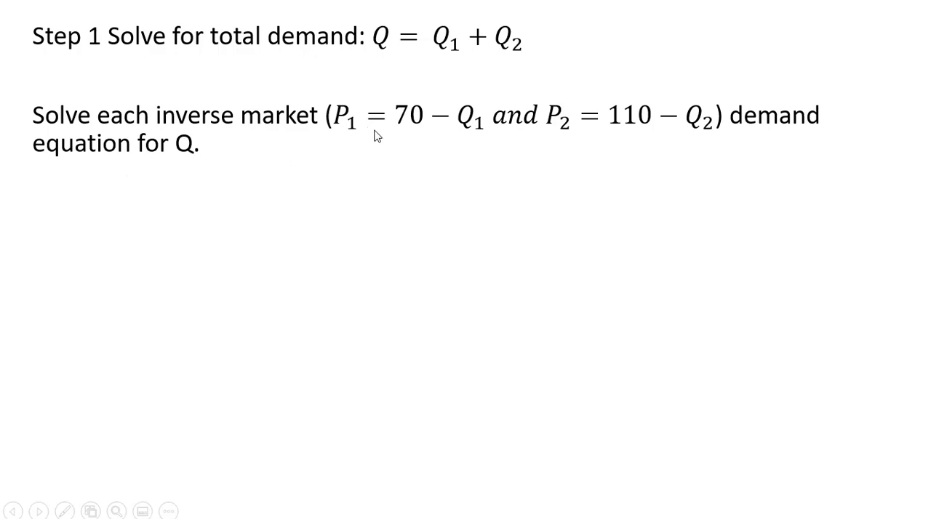
{"action": "mouse_move", "coordinate": [458, 134]}
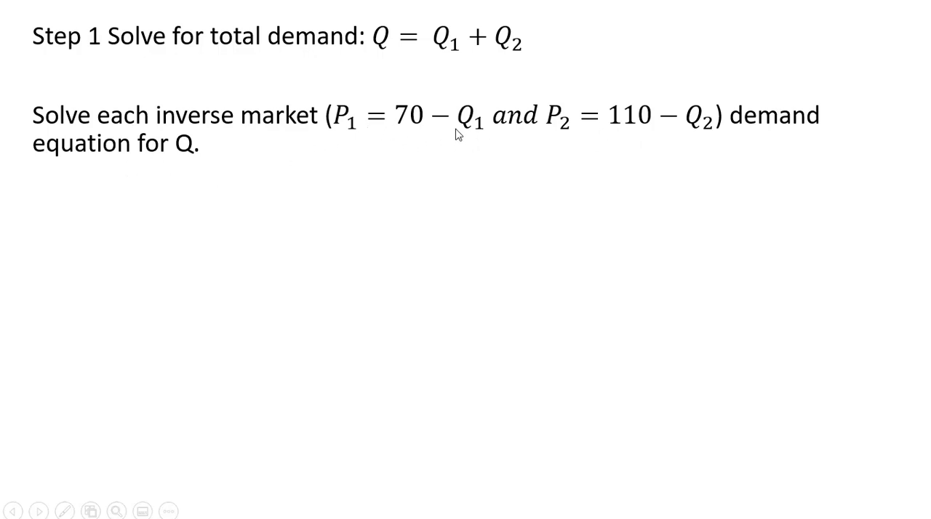
{"action": "mouse_move", "coordinate": [243, 284]}
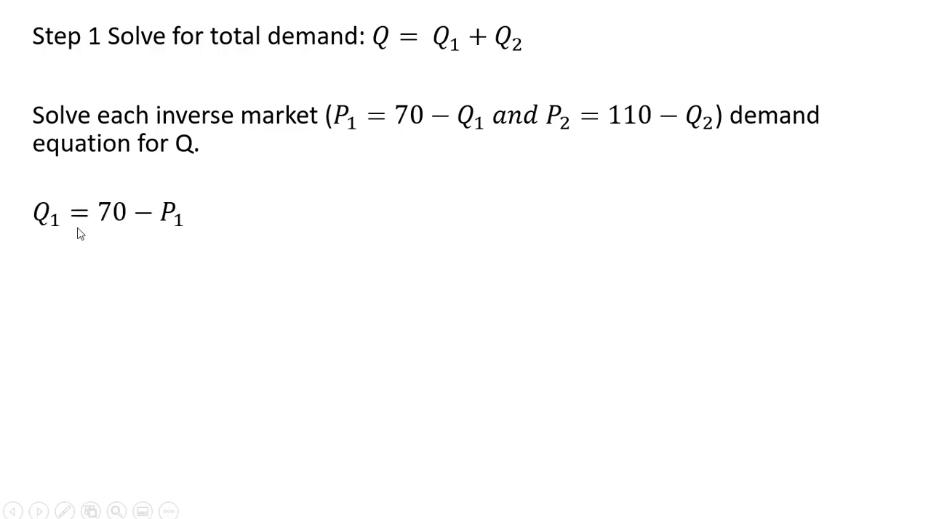
{"action": "mouse_move", "coordinate": [46, 233]}
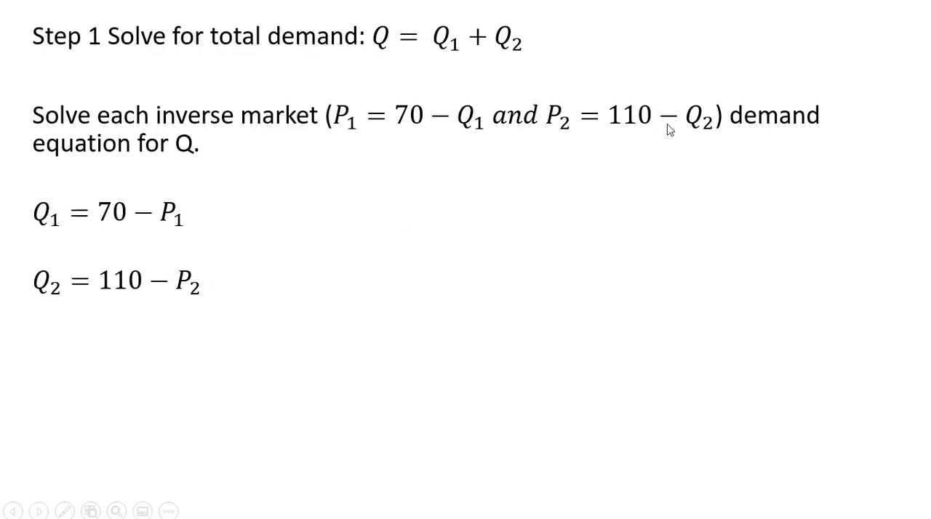
{"action": "mouse_move", "coordinate": [677, 134]}
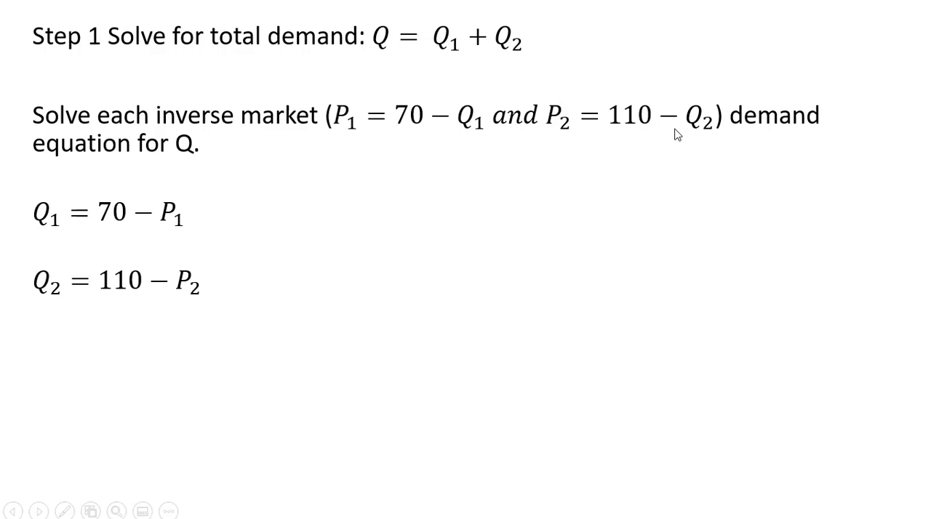
{"action": "mouse_move", "coordinate": [87, 296]}
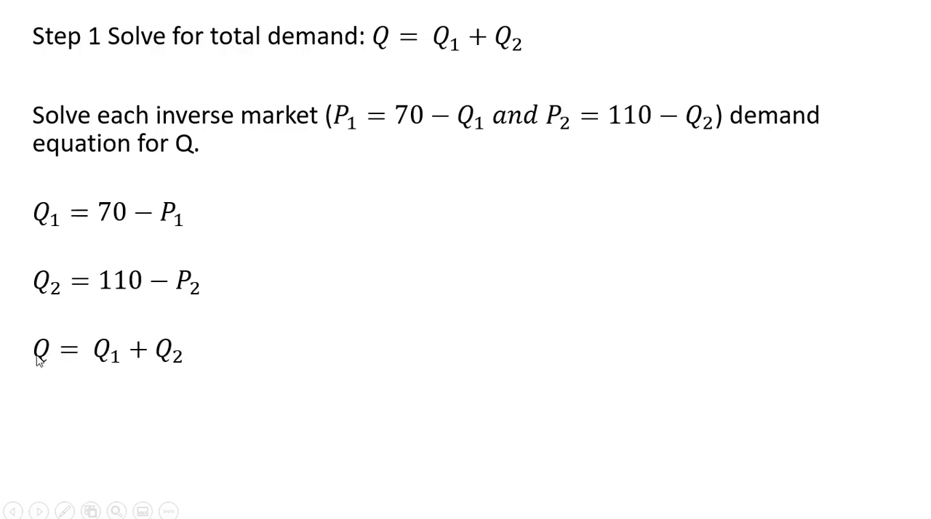
{"action": "mouse_move", "coordinate": [73, 242]}
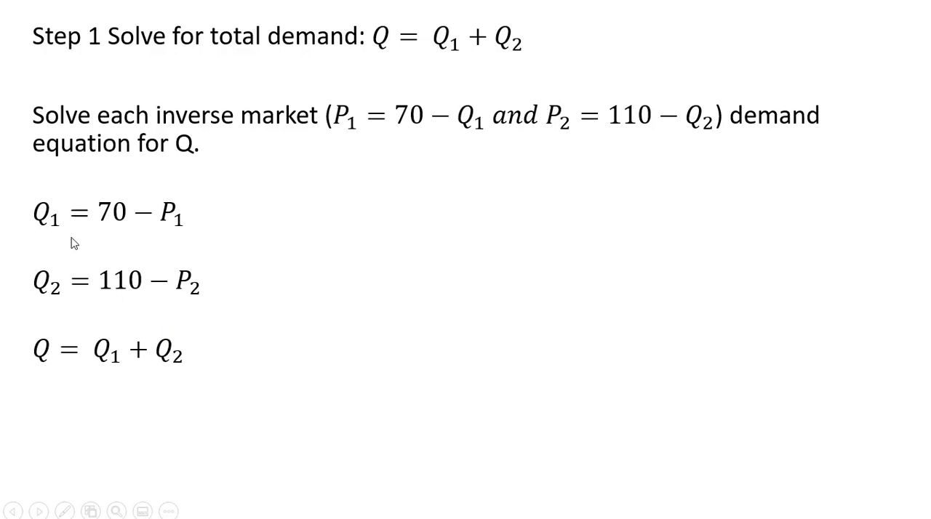
{"action": "mouse_move", "coordinate": [86, 302]}
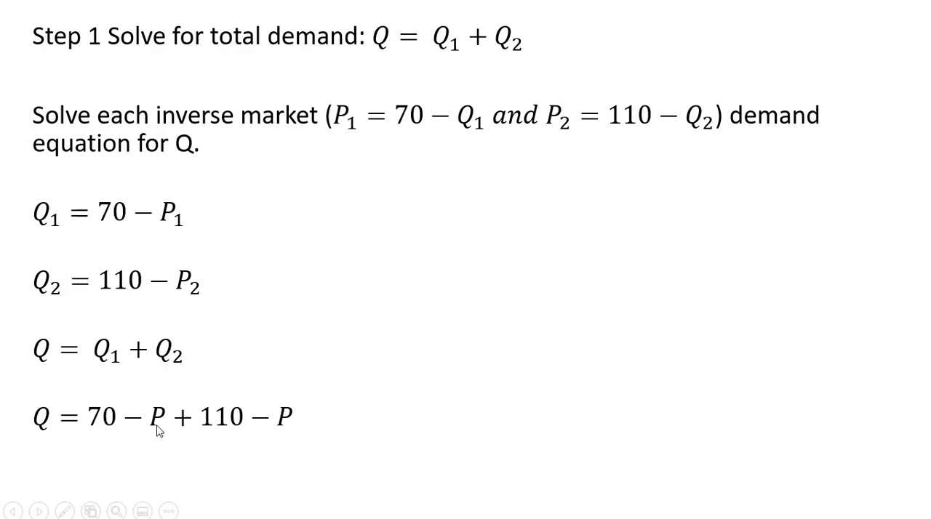
{"action": "mouse_move", "coordinate": [203, 448]}
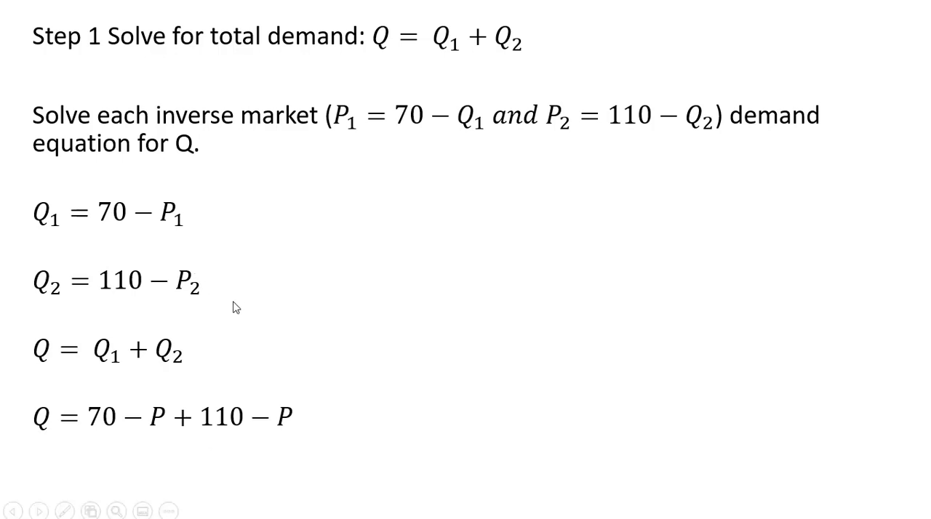
{"action": "mouse_move", "coordinate": [249, 455]}
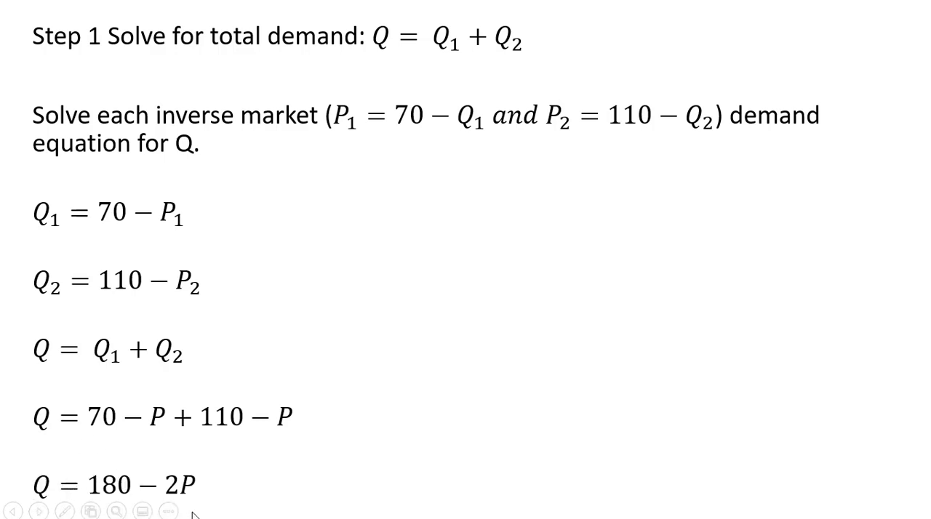
{"action": "mouse_move", "coordinate": [144, 486]}
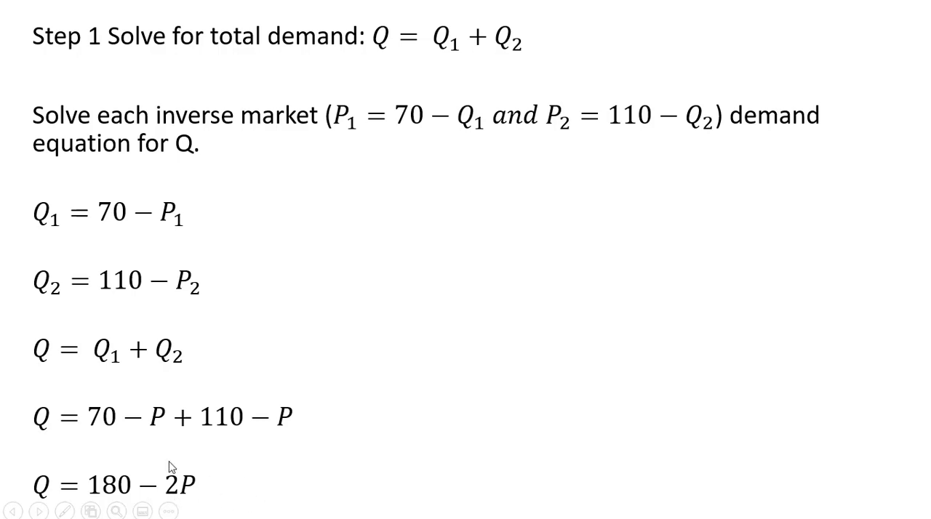
{"action": "mouse_move", "coordinate": [137, 441]}
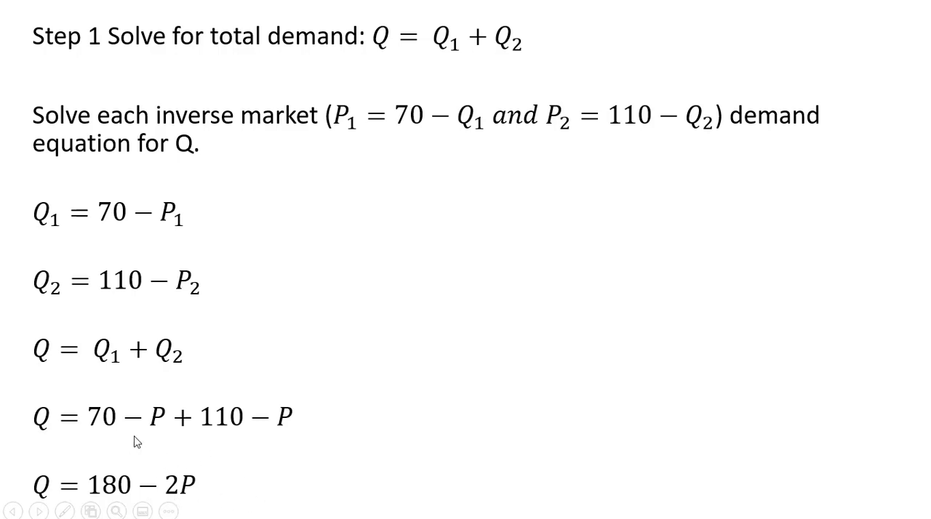
{"action": "mouse_move", "coordinate": [174, 502]}
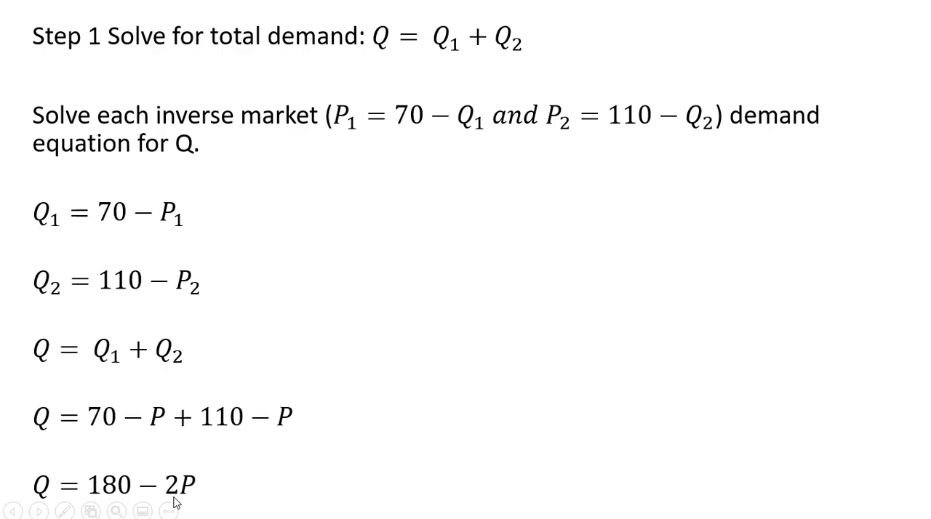
{"action": "mouse_move", "coordinate": [415, 328]}
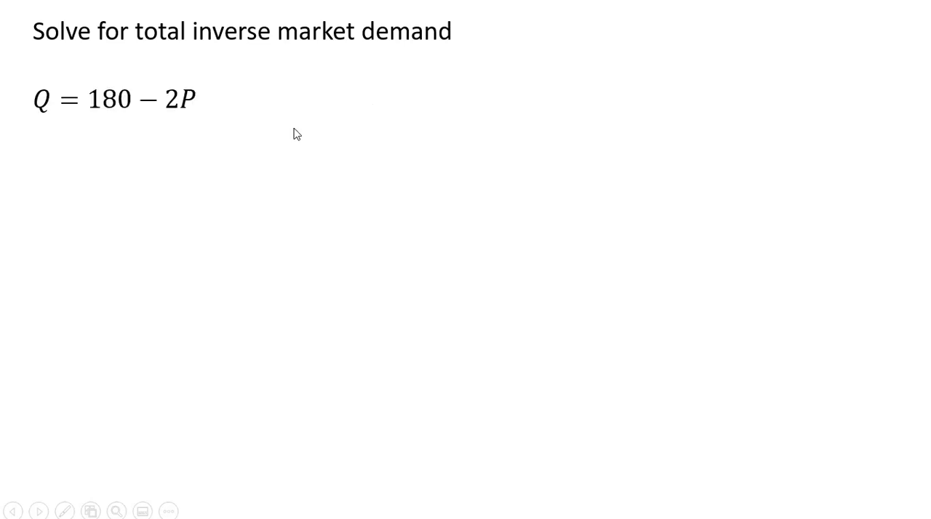
{"action": "mouse_move", "coordinate": [170, 134]}
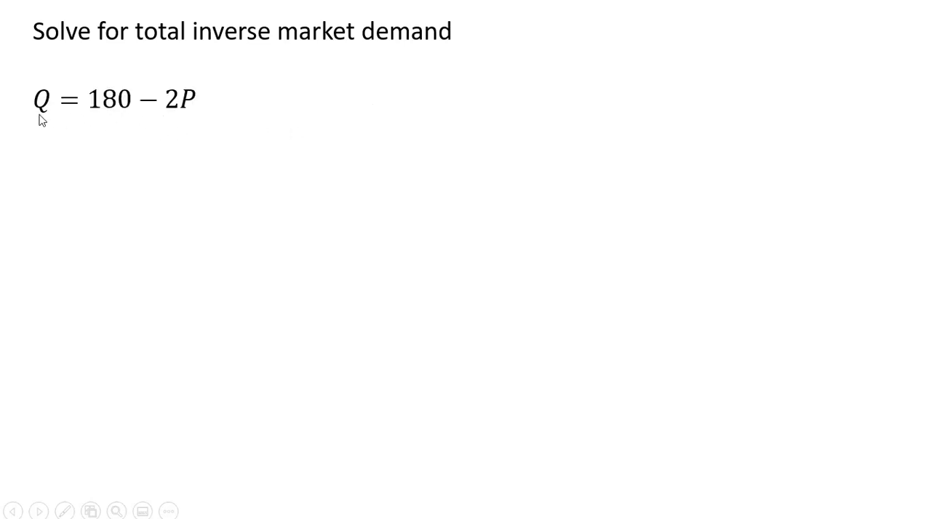
{"action": "mouse_move", "coordinate": [188, 122]}
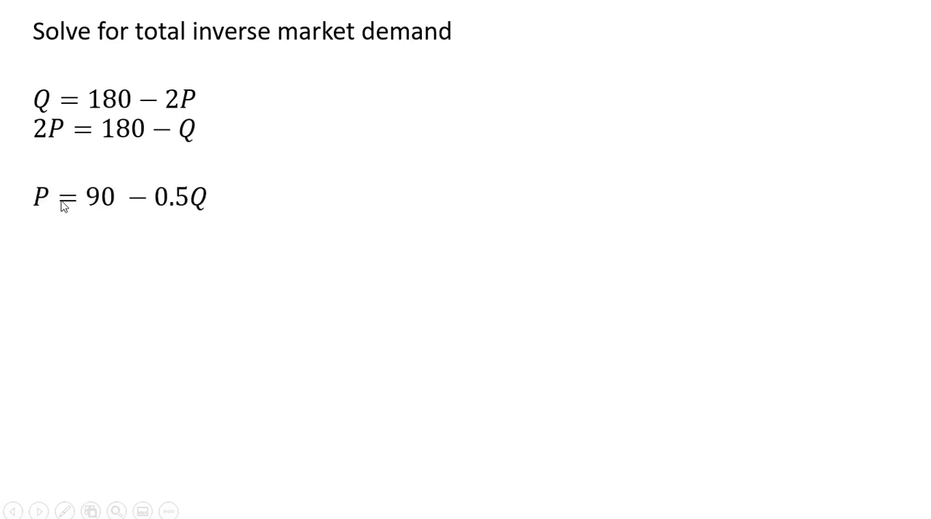
{"action": "mouse_move", "coordinate": [264, 254]}
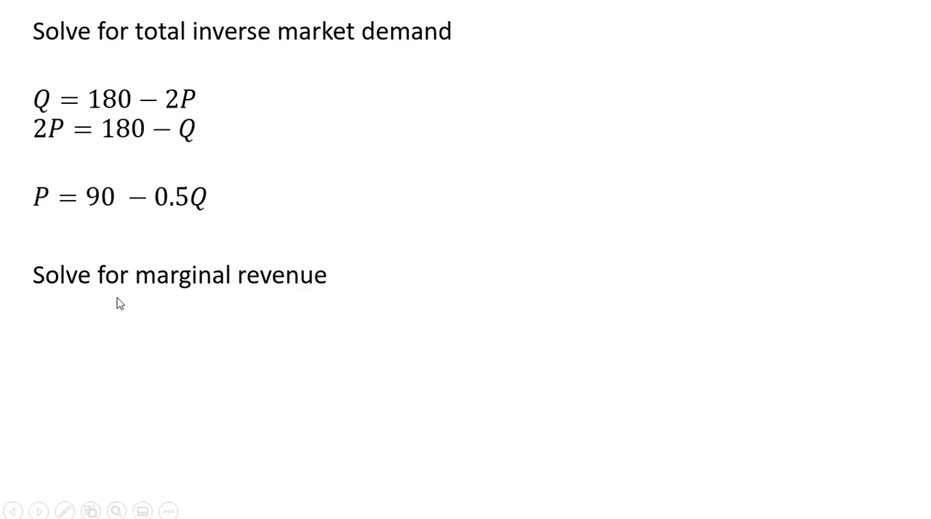
Begin the marginal revenue section with revenue R = PQ below P = 90 − 0.5Q
{"action": "type", "text": "R = PQ"}
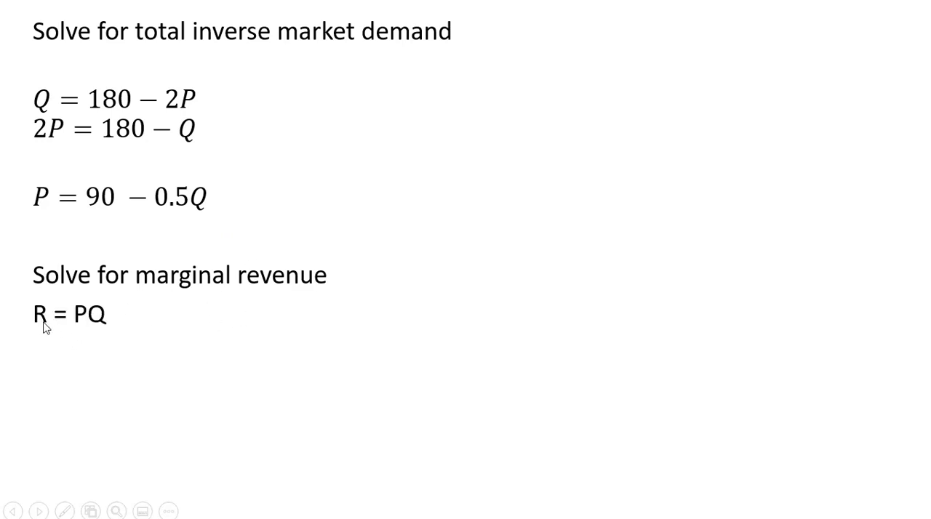
{"action": "mouse_move", "coordinate": [107, 346]}
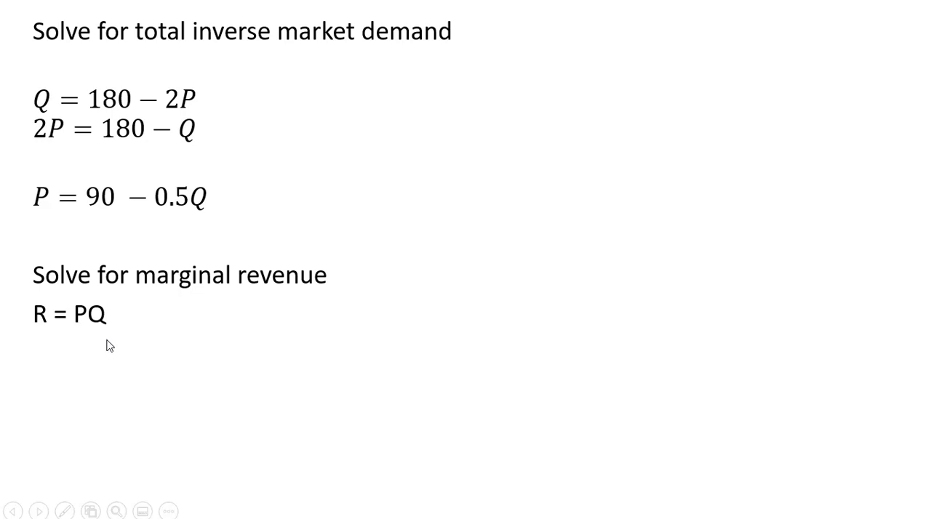
Expand R = (90 − 0.5Q)Q to 90Q − 0.5Q², derive MR = 90 − Q, and advance to Set MR = MC
{"action": "type", "text": "R = (90 − 0.5Q)Q"}
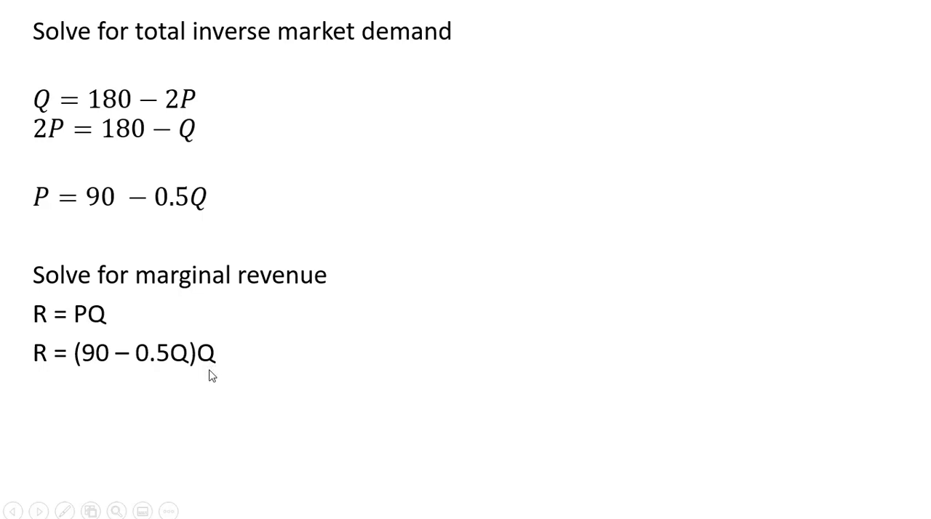
{"action": "type", "text": "R = 90Q - 0.5Q^2"}
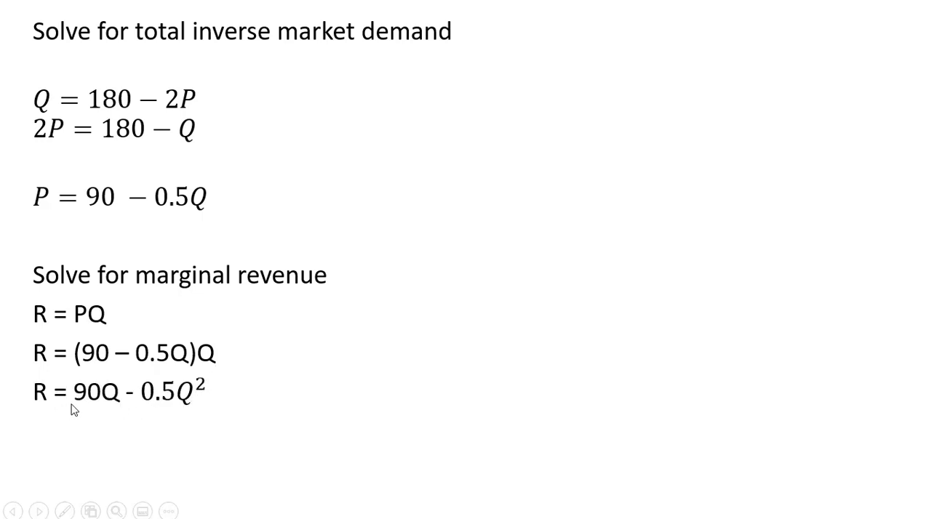
{"action": "type", "text": "MR = dR/dQ = 90 − Q"}
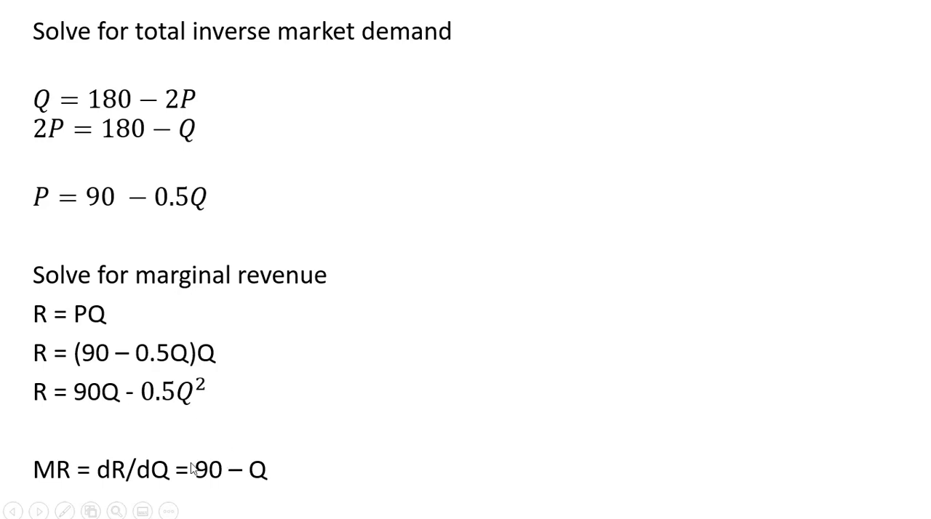
{"action": "mouse_move", "coordinate": [220, 487]}
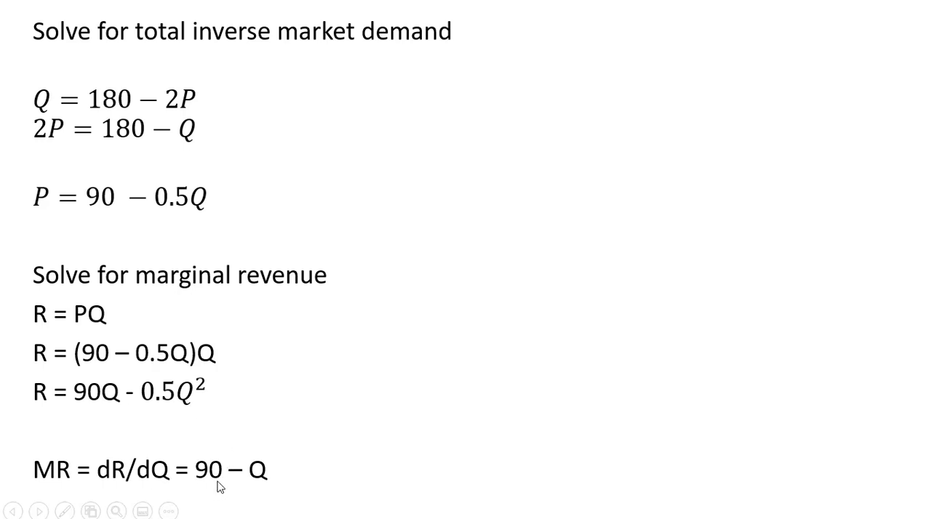
{"action": "mouse_move", "coordinate": [446, 268]}
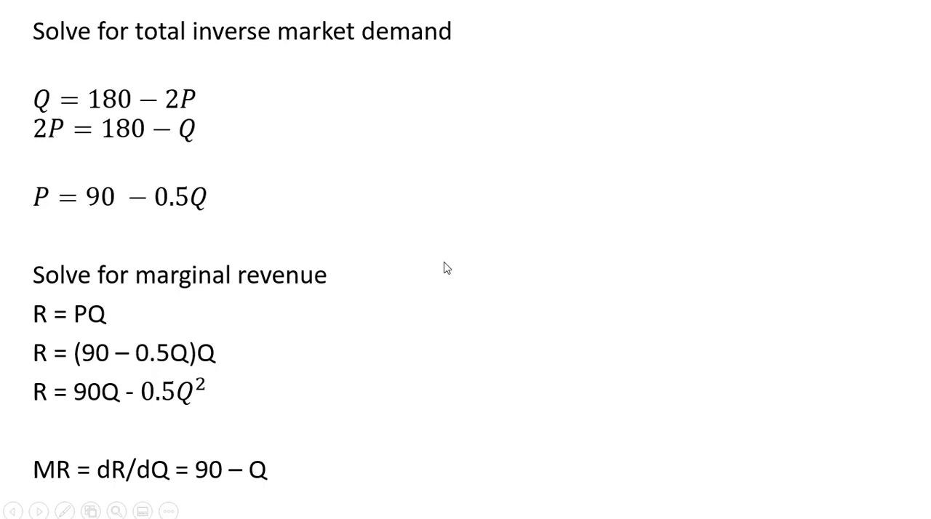
{"action": "left_click", "coordinate": [38, 511]}
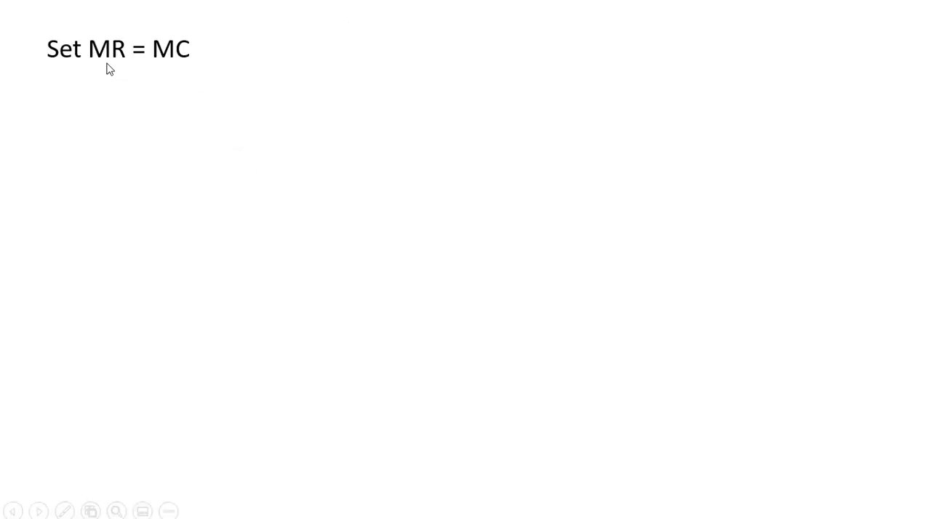
{"action": "mouse_move", "coordinate": [195, 74]}
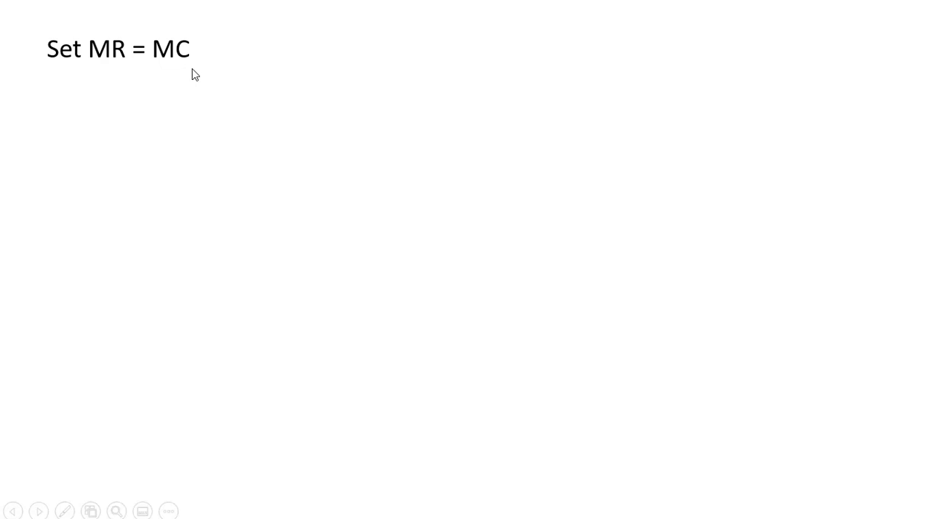
{"action": "mouse_move", "coordinate": [191, 97]}
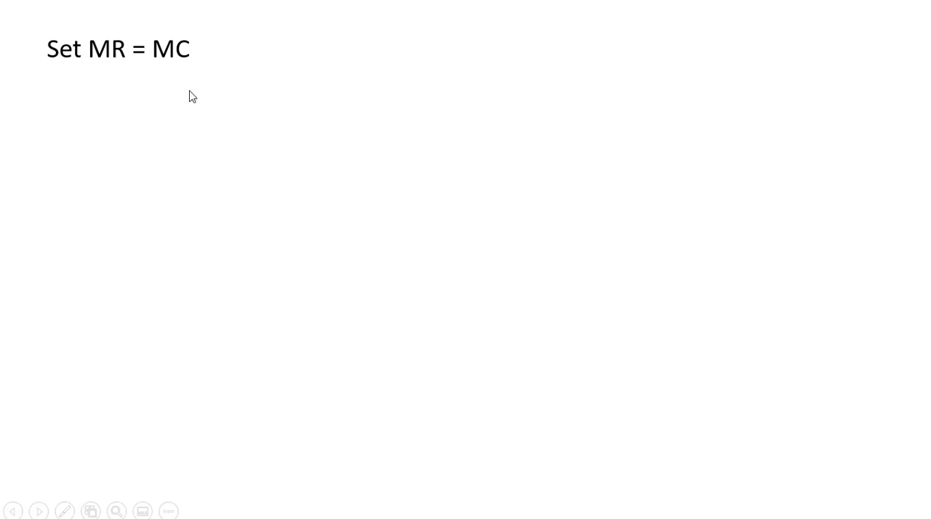
{"action": "mouse_move", "coordinate": [183, 100]}
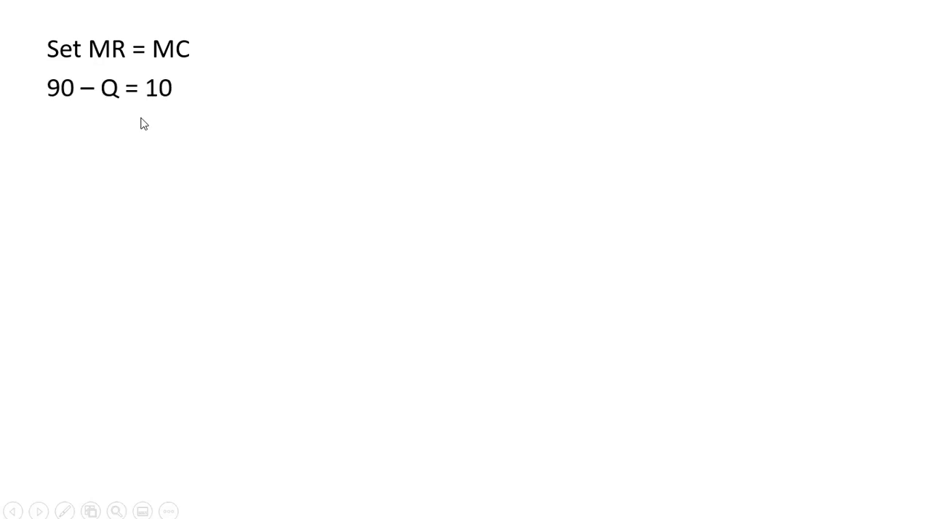
{"action": "mouse_move", "coordinate": [119, 111]}
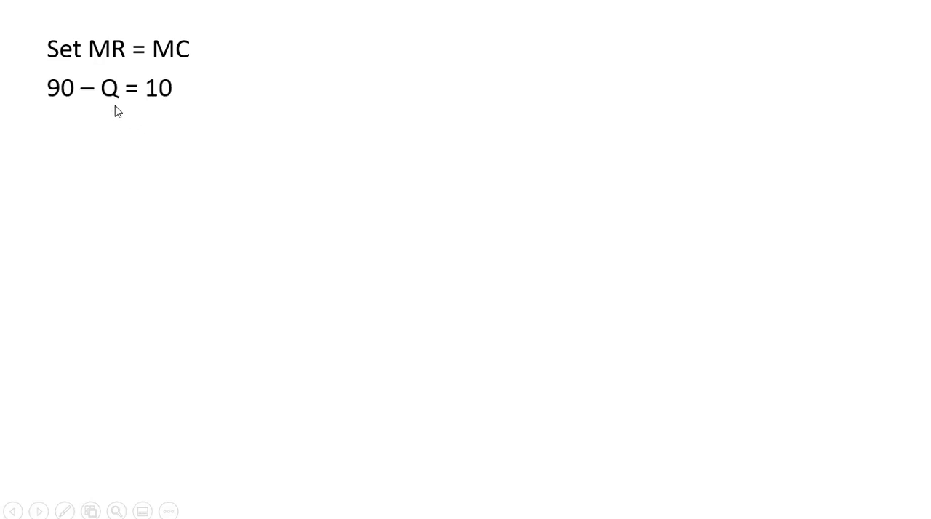
{"action": "mouse_move", "coordinate": [174, 117]}
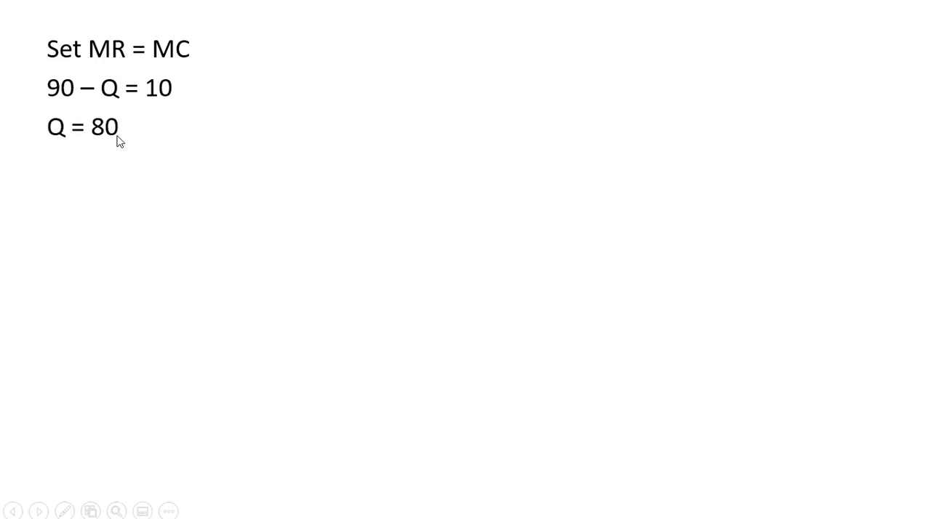
{"action": "mouse_move", "coordinate": [150, 217]}
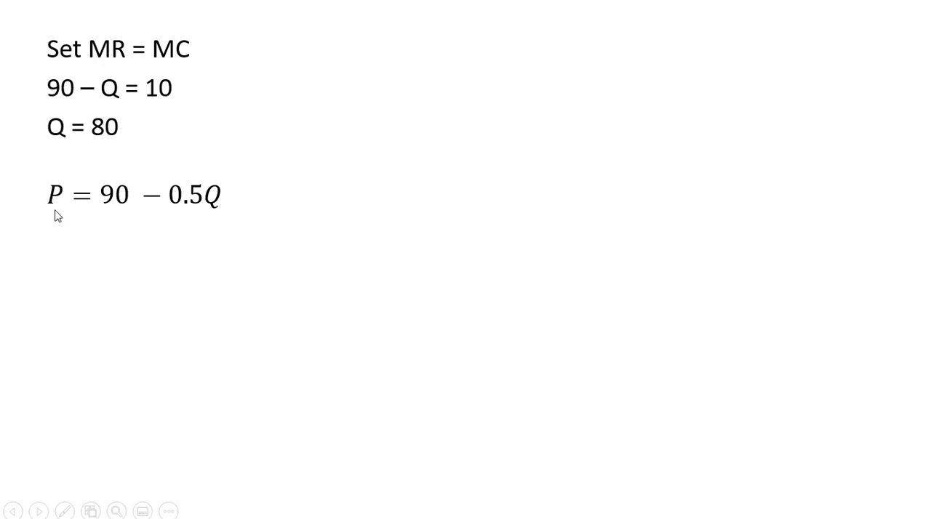
{"action": "mouse_move", "coordinate": [167, 217]}
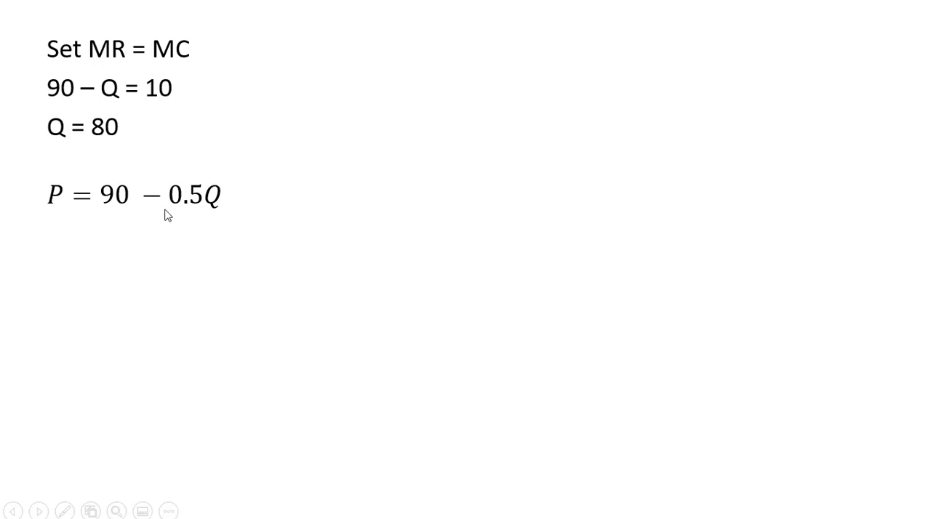
{"action": "mouse_move", "coordinate": [145, 170]}
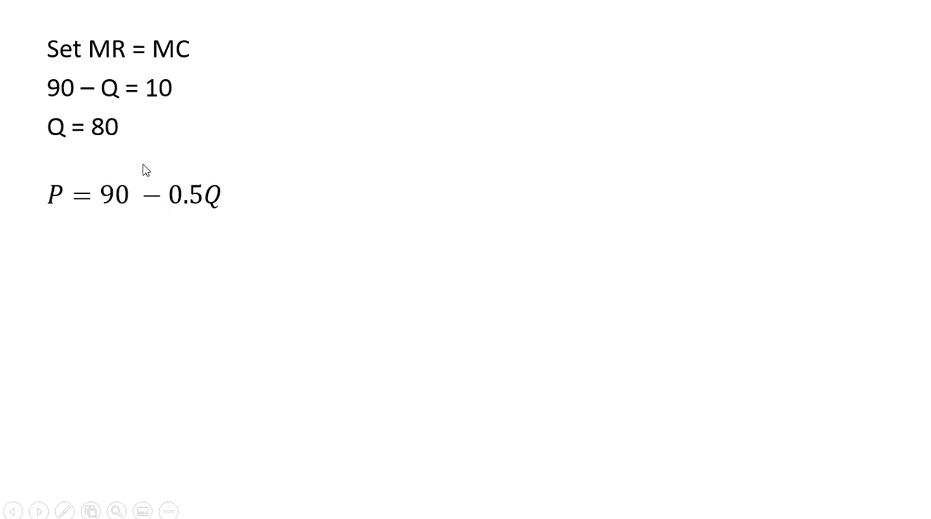
Show P = 90 − 0.5(80) = $50 as the uniform price
{"action": "type", "text": "P = 90 − 0.5(80) = $50"}
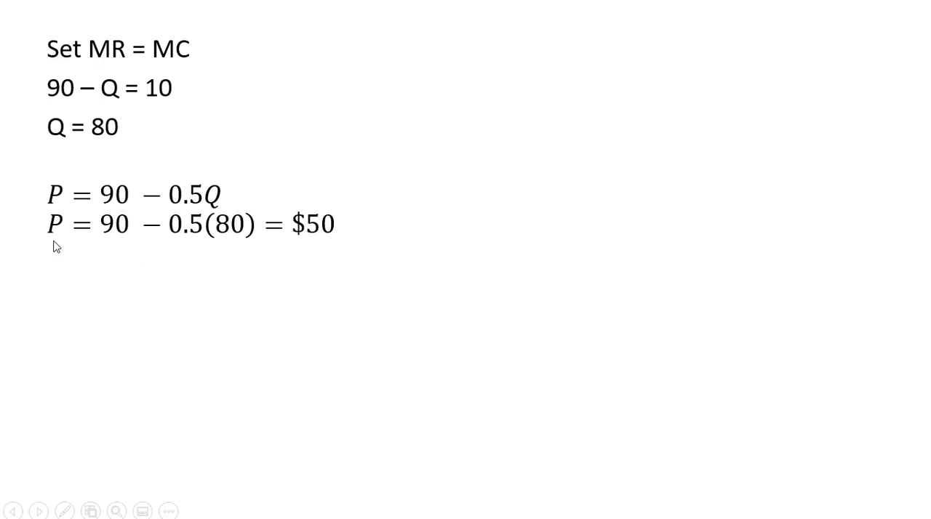
{"action": "mouse_move", "coordinate": [305, 268]}
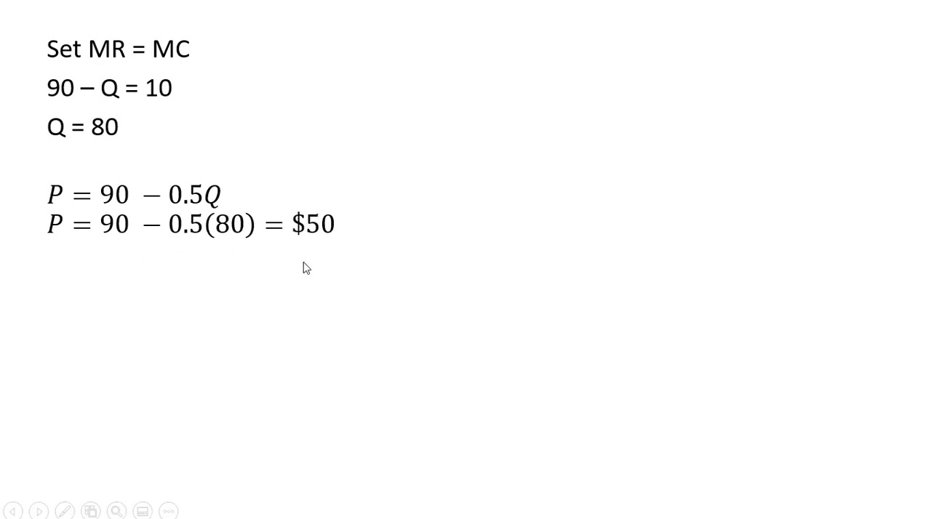
{"action": "mouse_move", "coordinate": [316, 267]}
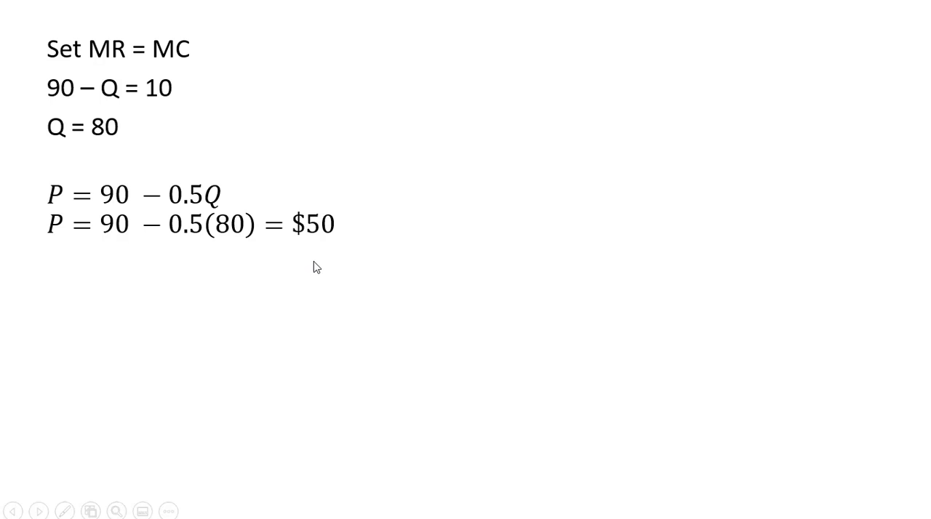
{"action": "mouse_move", "coordinate": [311, 269]}
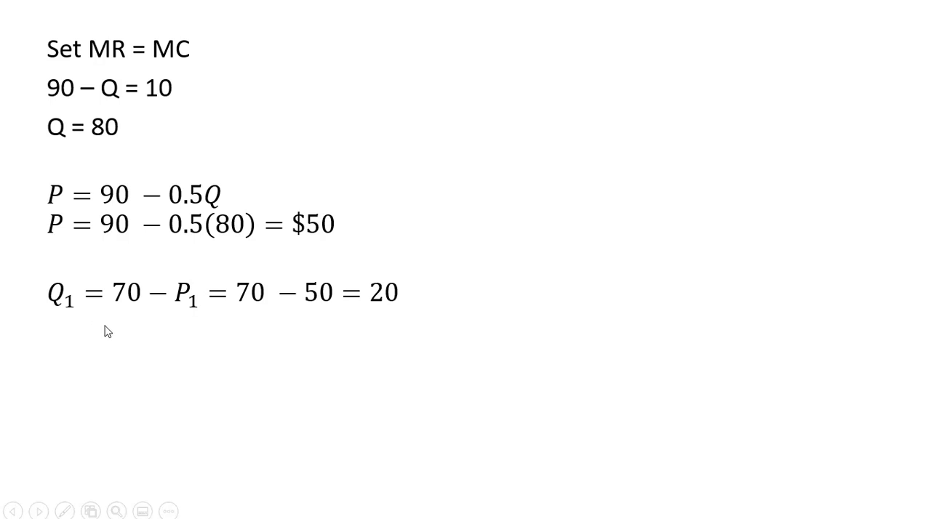
{"action": "mouse_move", "coordinate": [198, 311]}
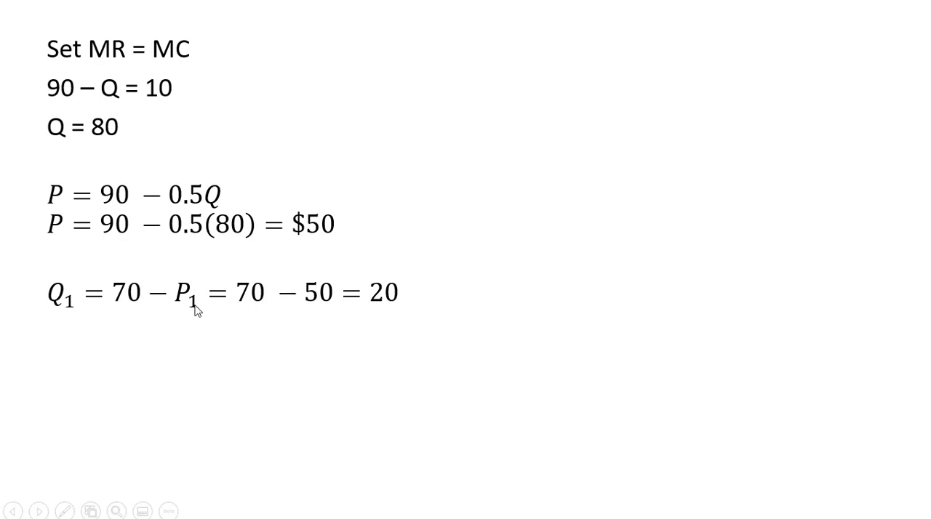
{"action": "mouse_move", "coordinate": [70, 312]}
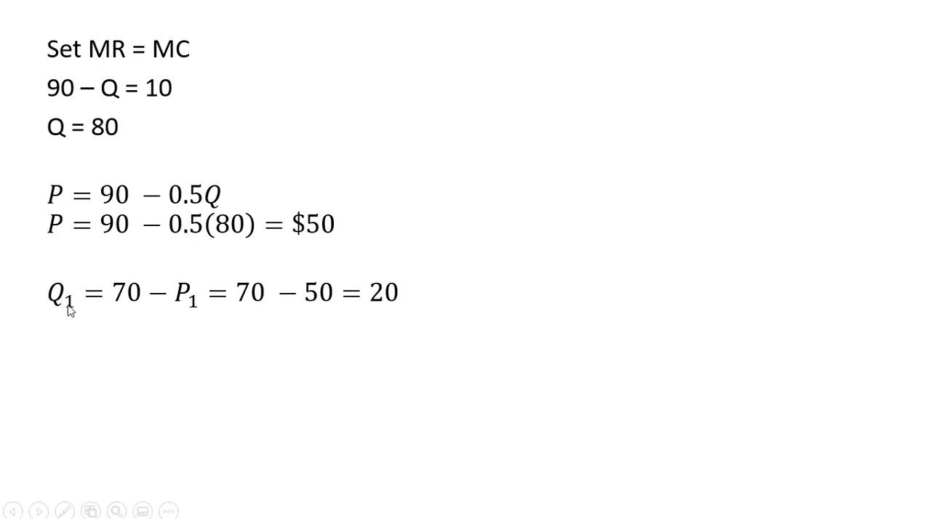
{"action": "mouse_move", "coordinate": [346, 312]}
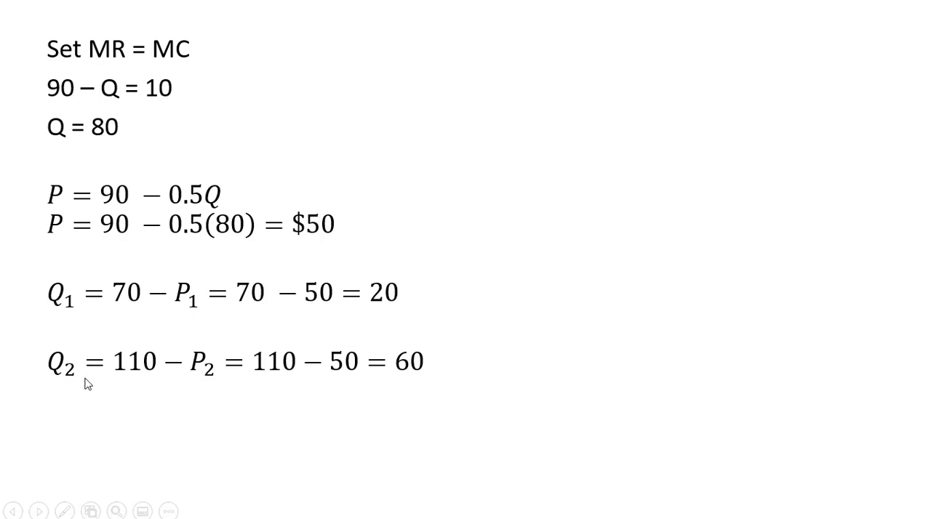
{"action": "mouse_move", "coordinate": [411, 388]}
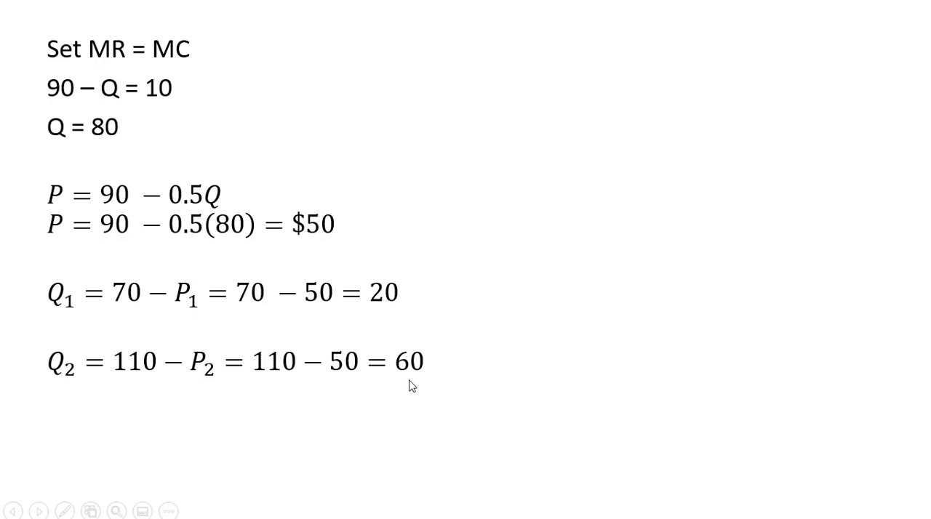
{"action": "mouse_move", "coordinate": [431, 384]}
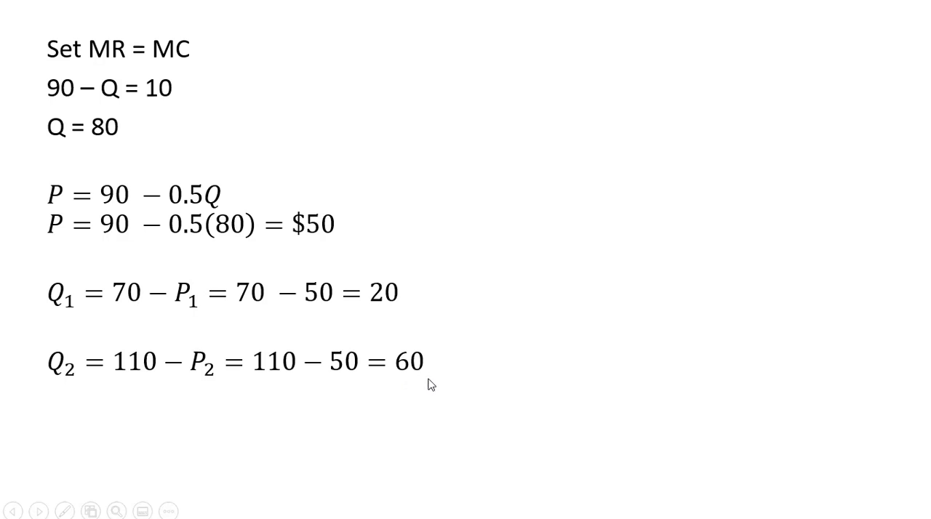